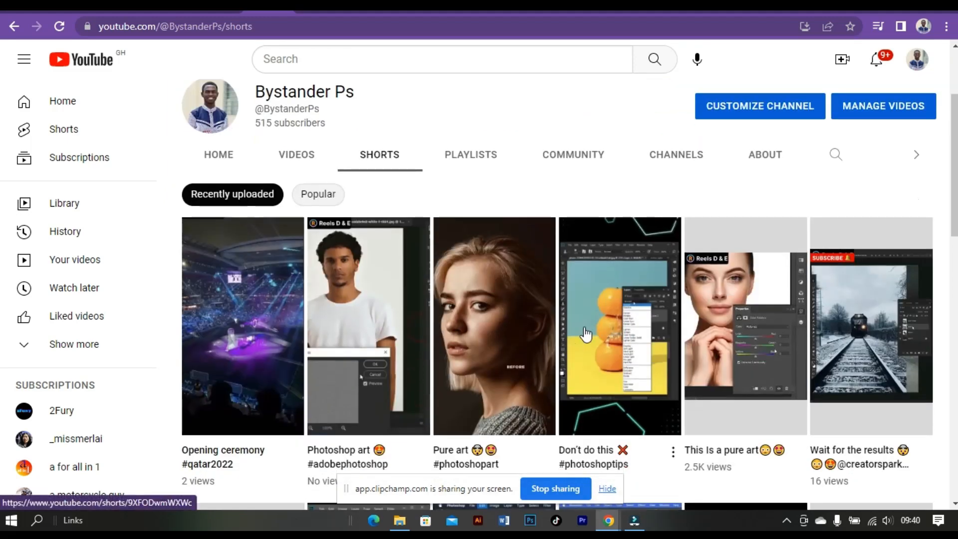
- Scroll through the Bystander Ps Shorts, then browse the Community posts and playlists pages
{"action": "scroll", "scroll_direction": "down", "scroll_amount": 3}
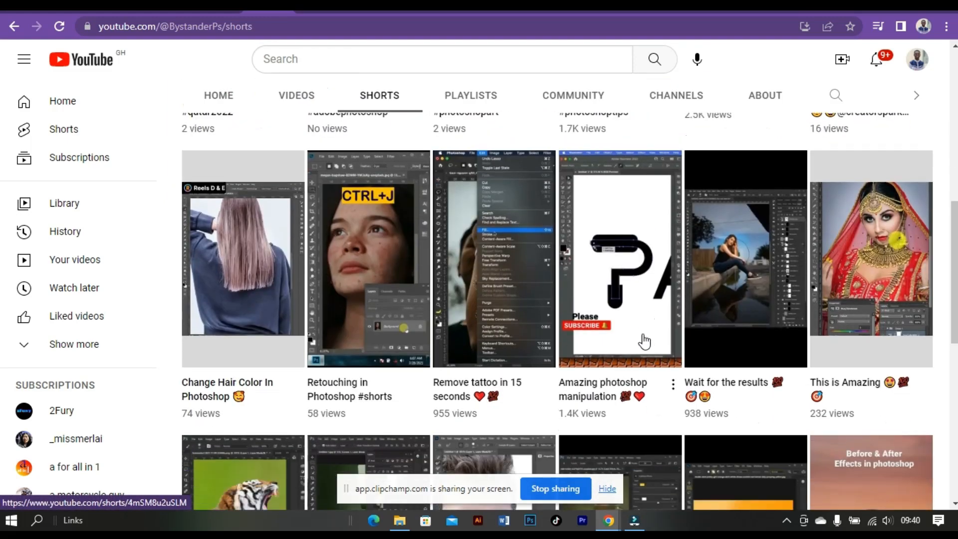
{"action": "scroll", "scroll_direction": "down", "scroll_amount": 3}
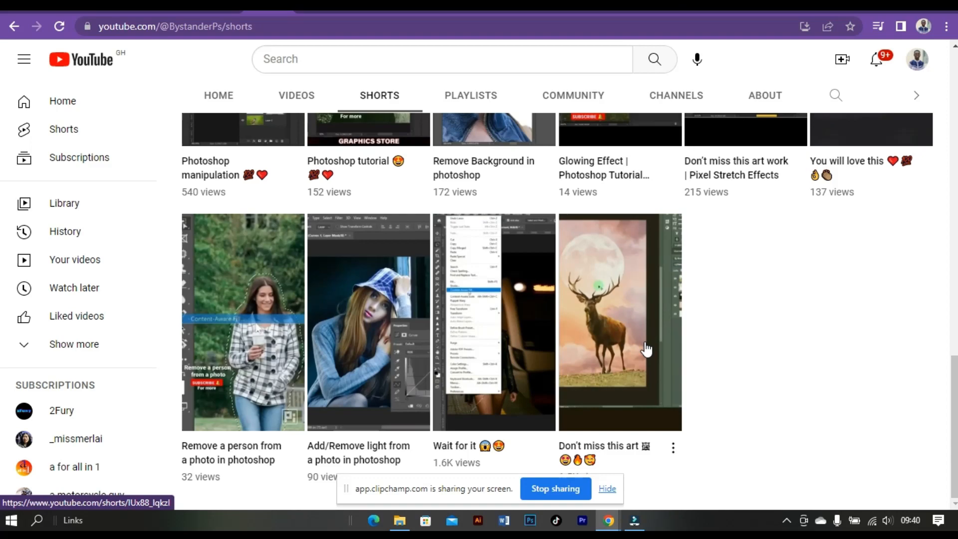
{"action": "scroll", "scroll_direction": "down", "scroll_amount": 3}
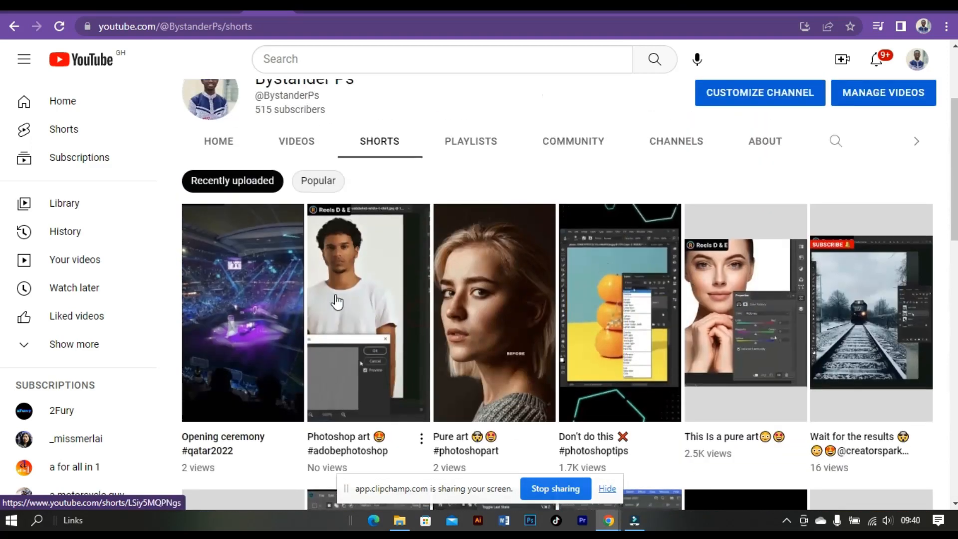
{"action": "left_click", "coordinate": [572, 141]}
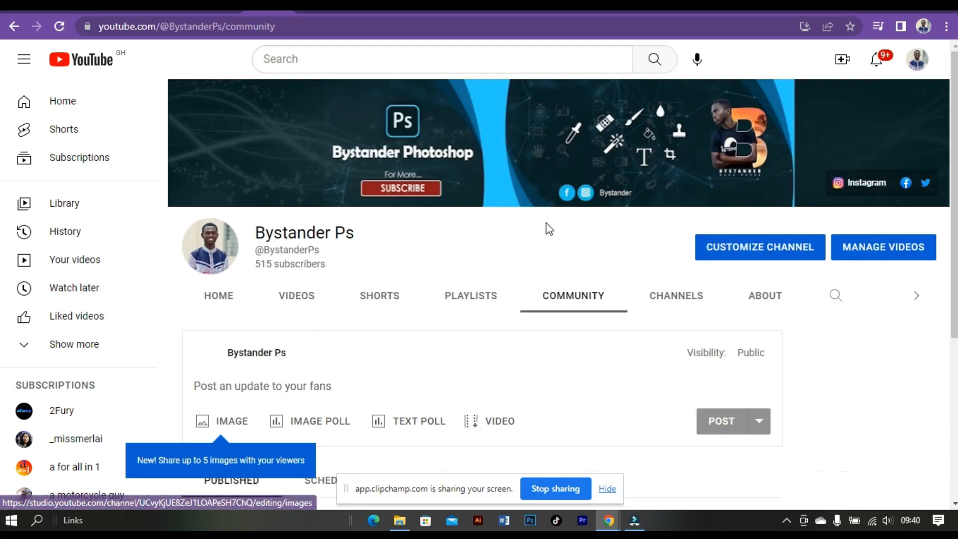
{"action": "scroll", "scroll_direction": "down", "scroll_amount": 3}
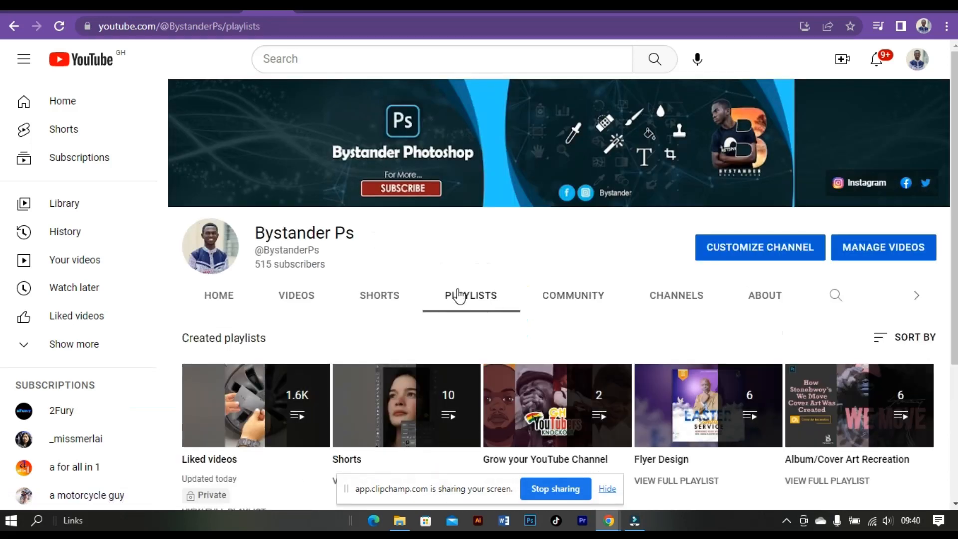
- Show all Bystander Ps uploads and scroll down to the older Photoshop tutorials
{"action": "left_click", "coordinate": [218, 295]}
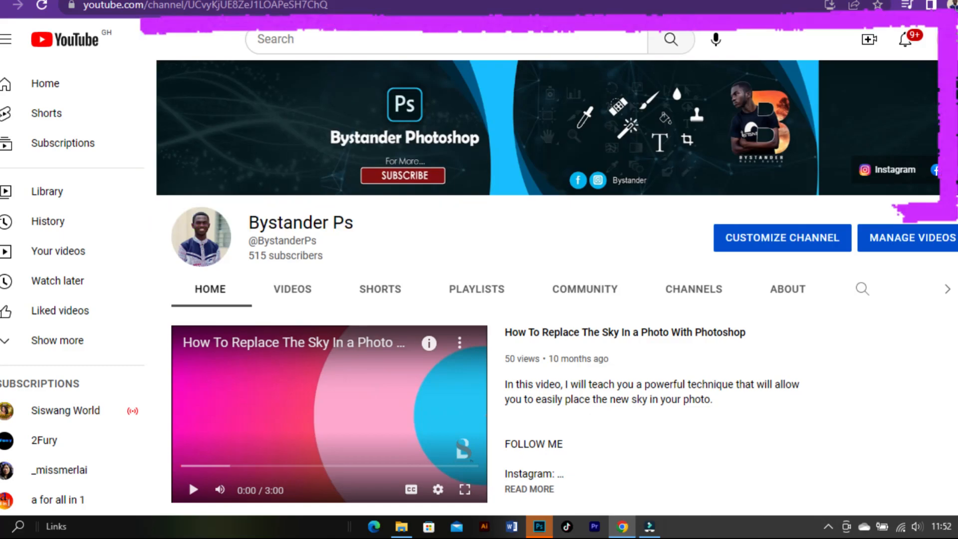
{"action": "left_click", "coordinate": [291, 289]}
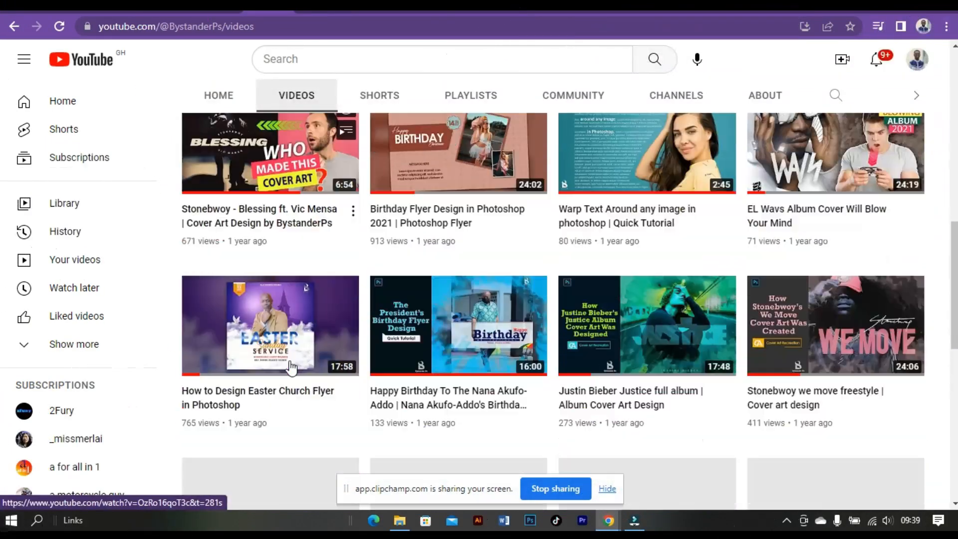
{"action": "scroll", "scroll_direction": "down", "scroll_amount": 3}
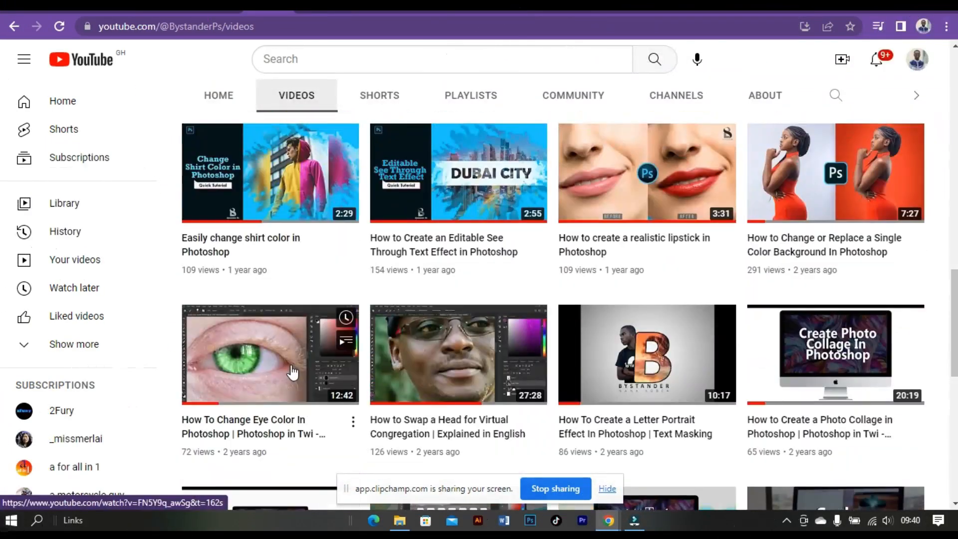